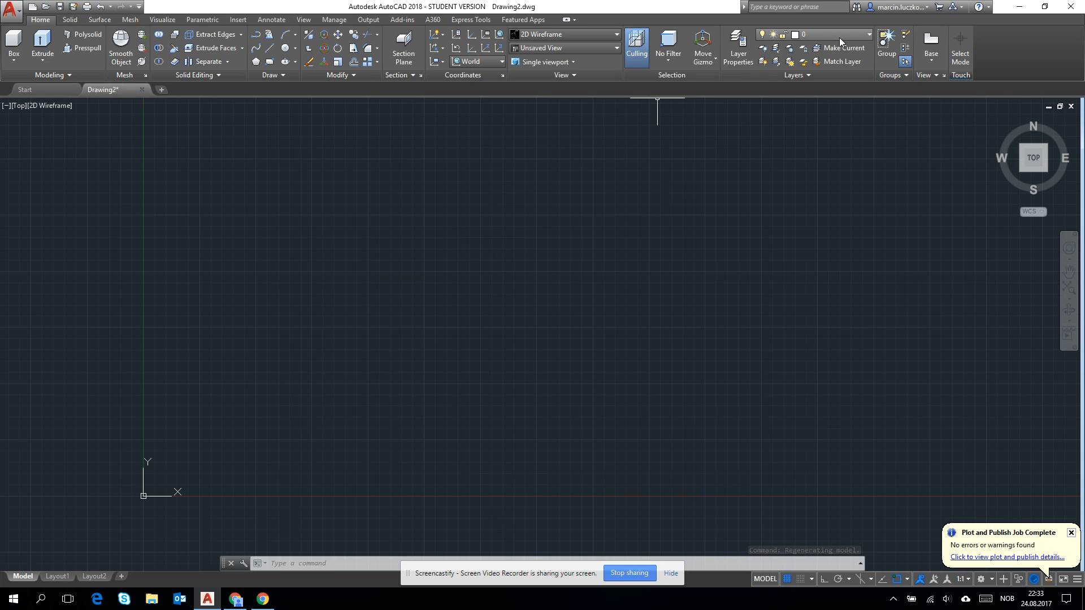
Add three new layers in the Layer Properties Manager and make Layer1 current.
click(737, 49)
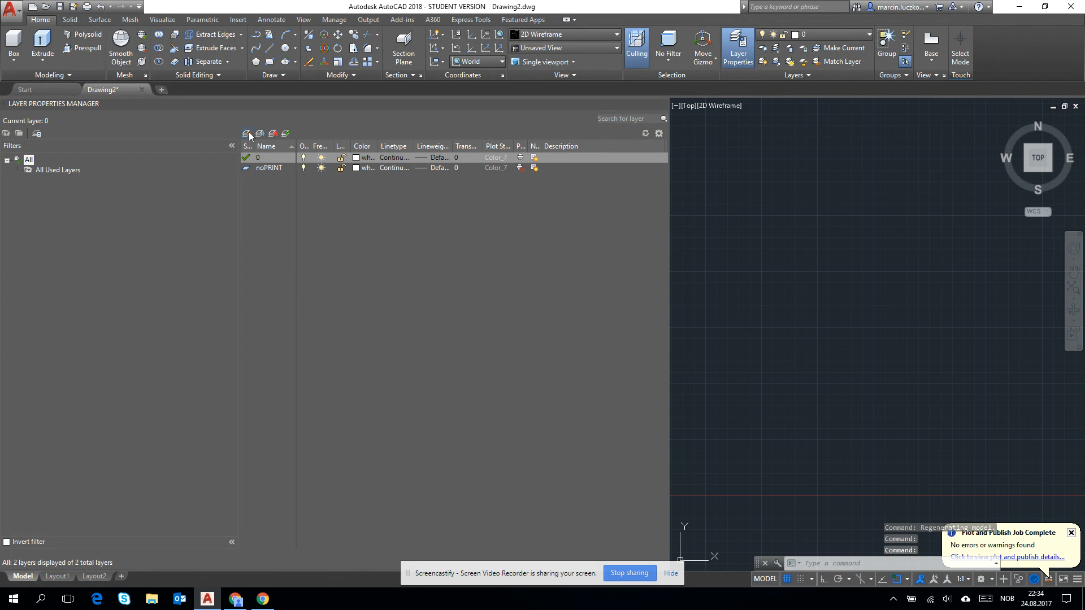
click(247, 134)
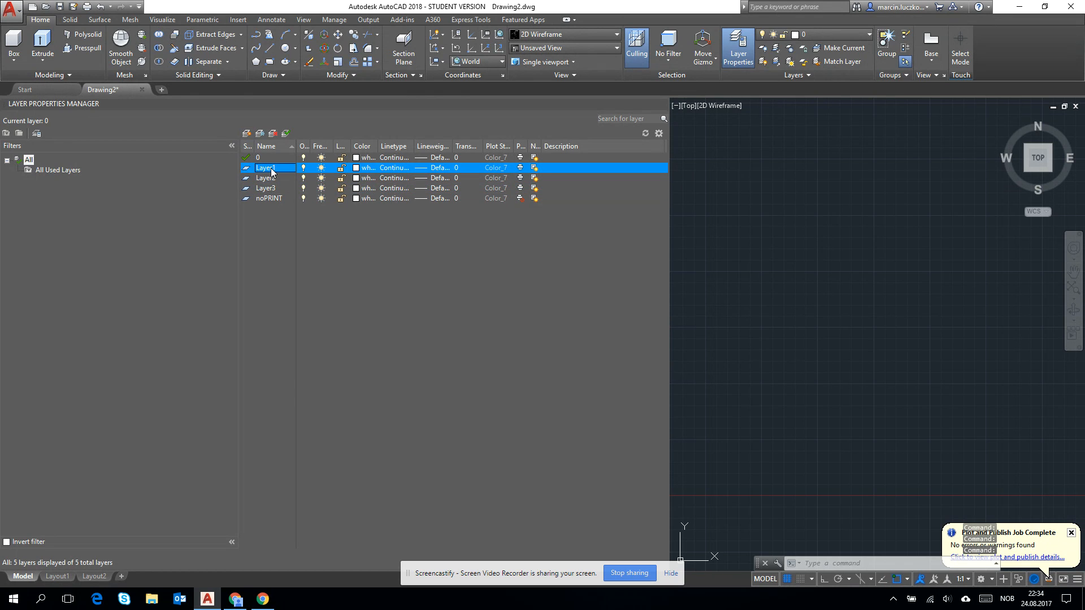
click(245, 167)
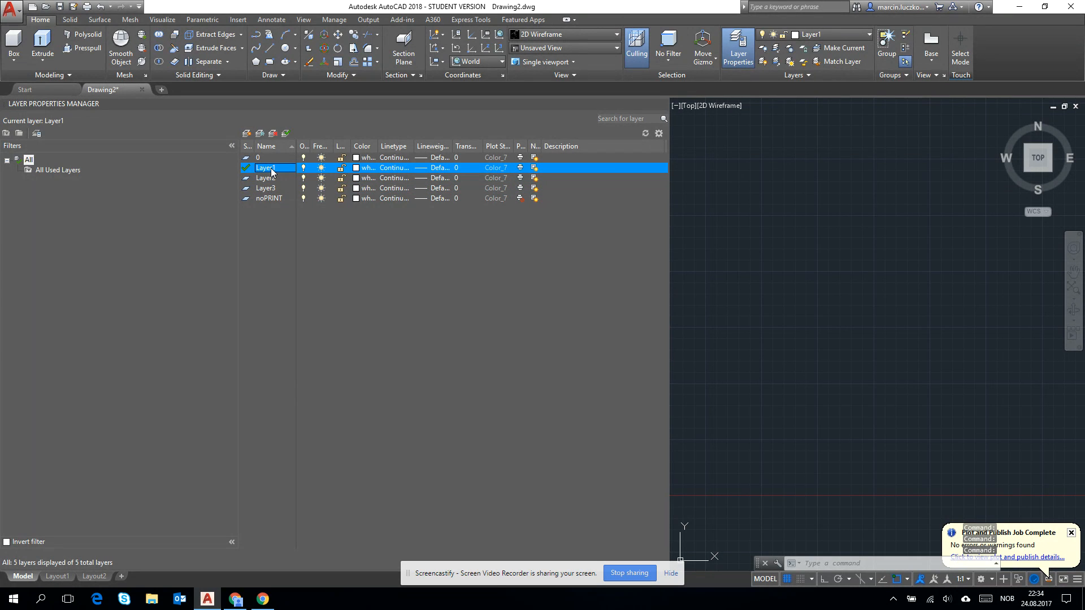
Rename the layers to basic09, basic20 and basic50, leaving basic50 current.
double_click(266, 168)
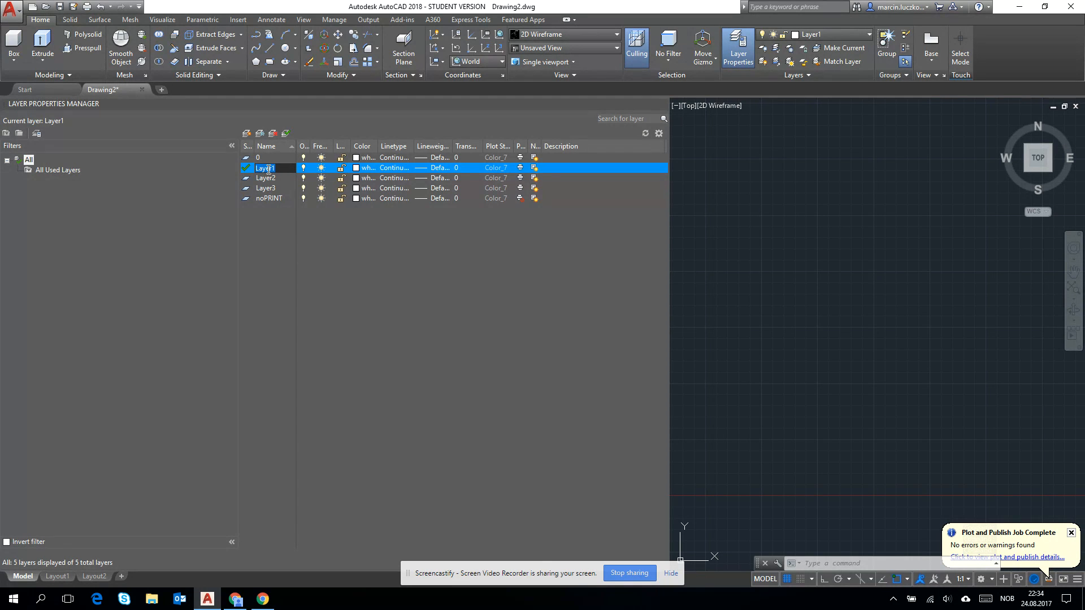
text(basic09)
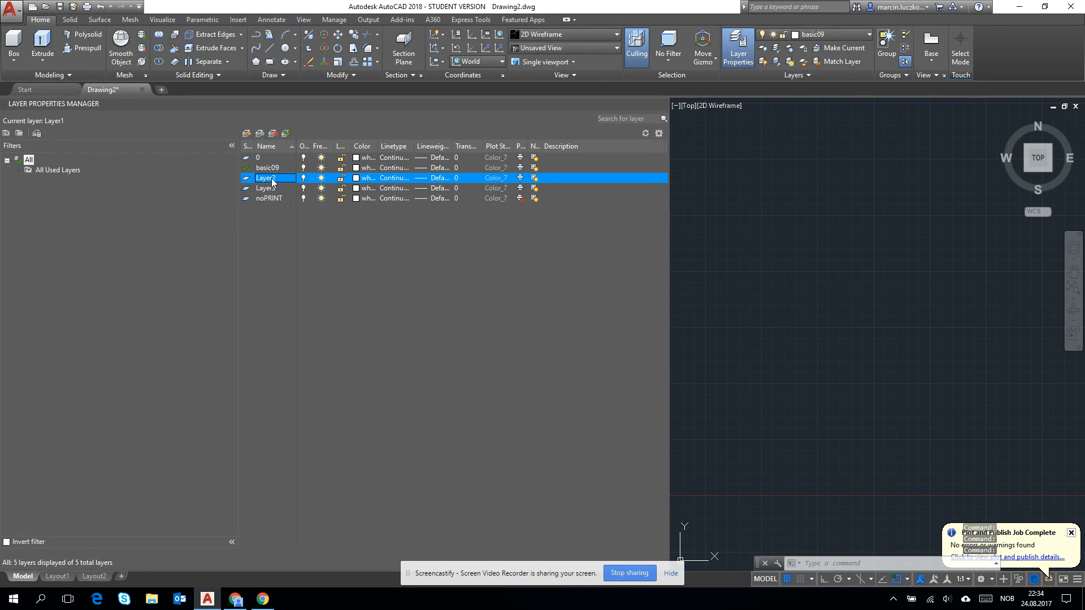
text(basic20)
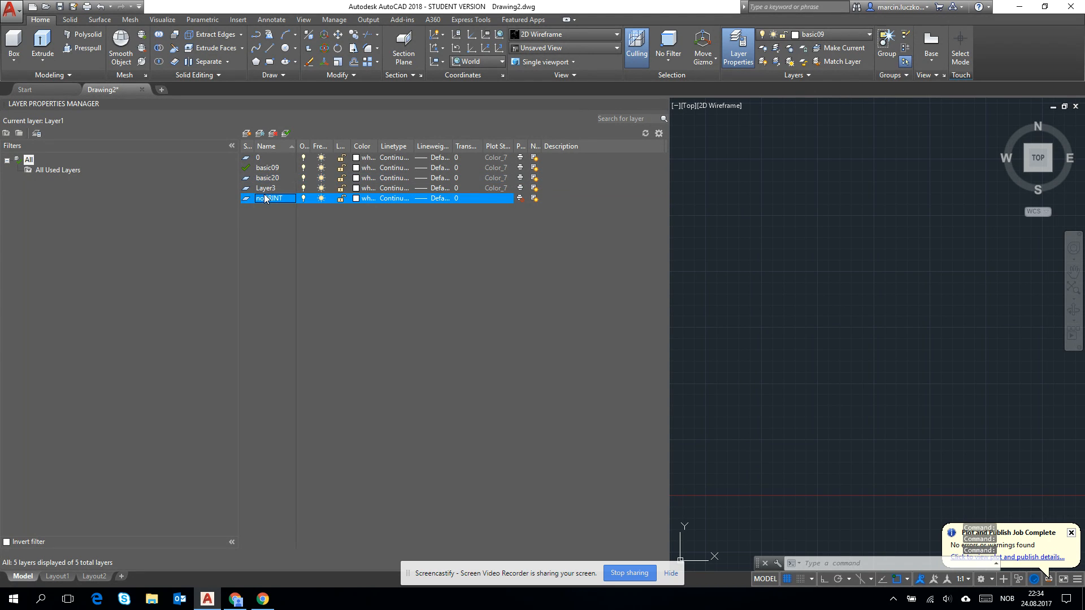
click(267, 188)
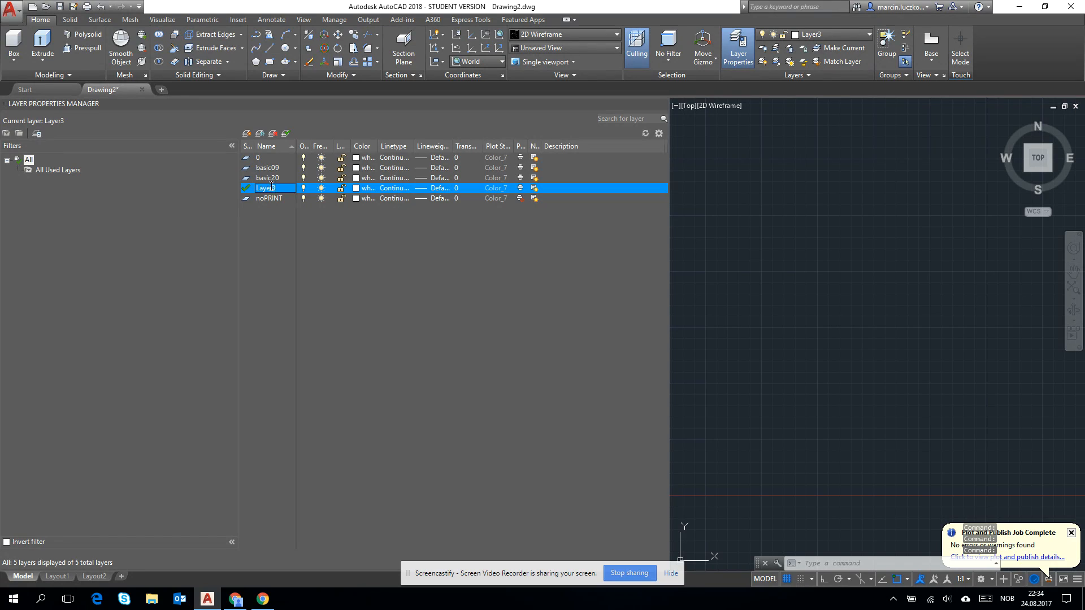
text(bas)
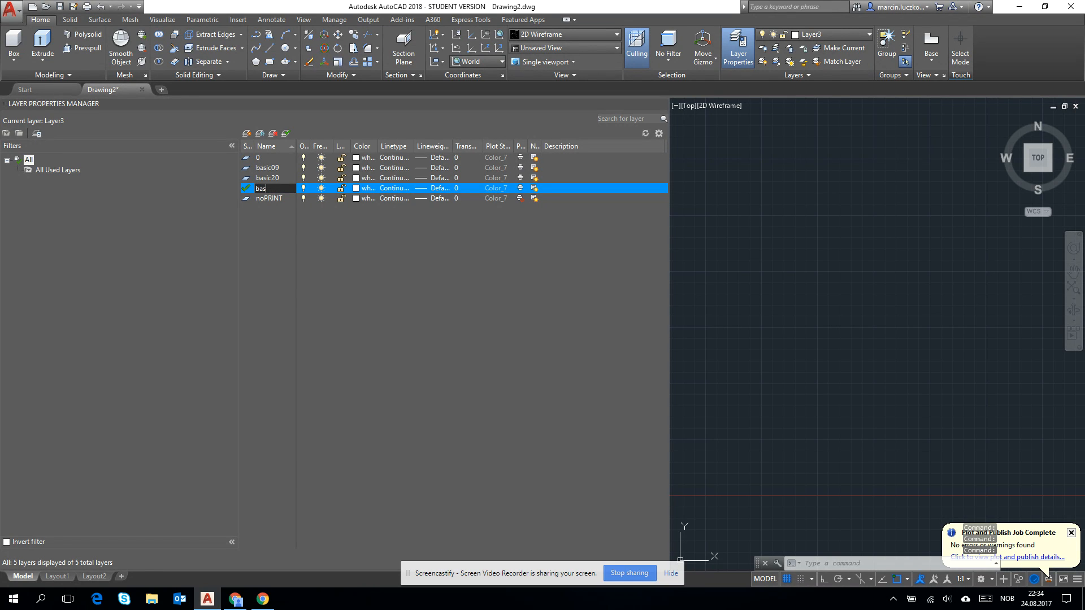
text(basic50)
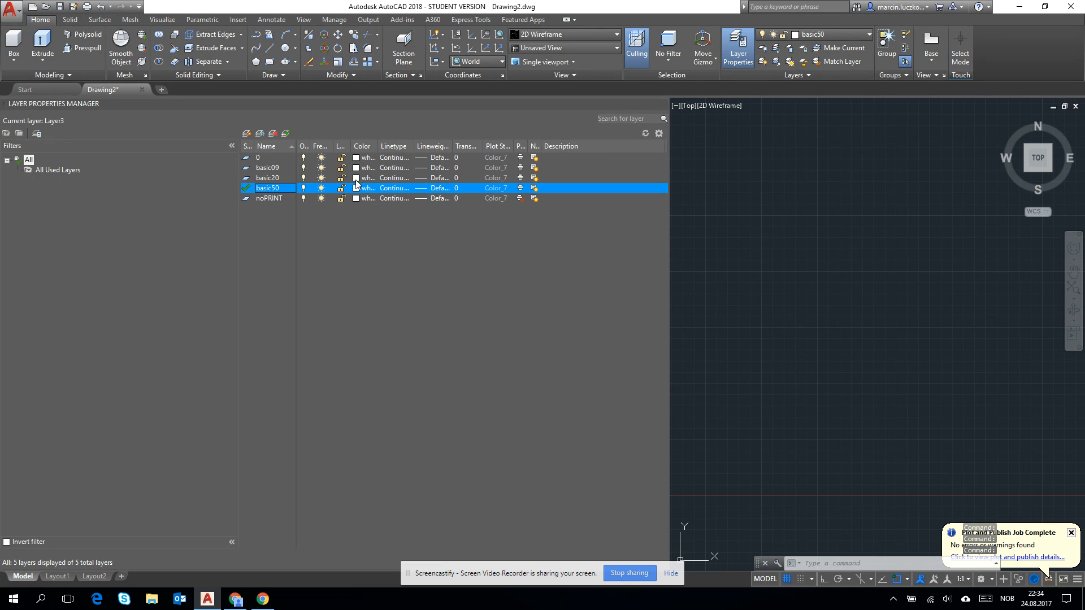
Assign index colours 61 to basic09, 41 to basic20 and 11 to basic50.
click(361, 178)
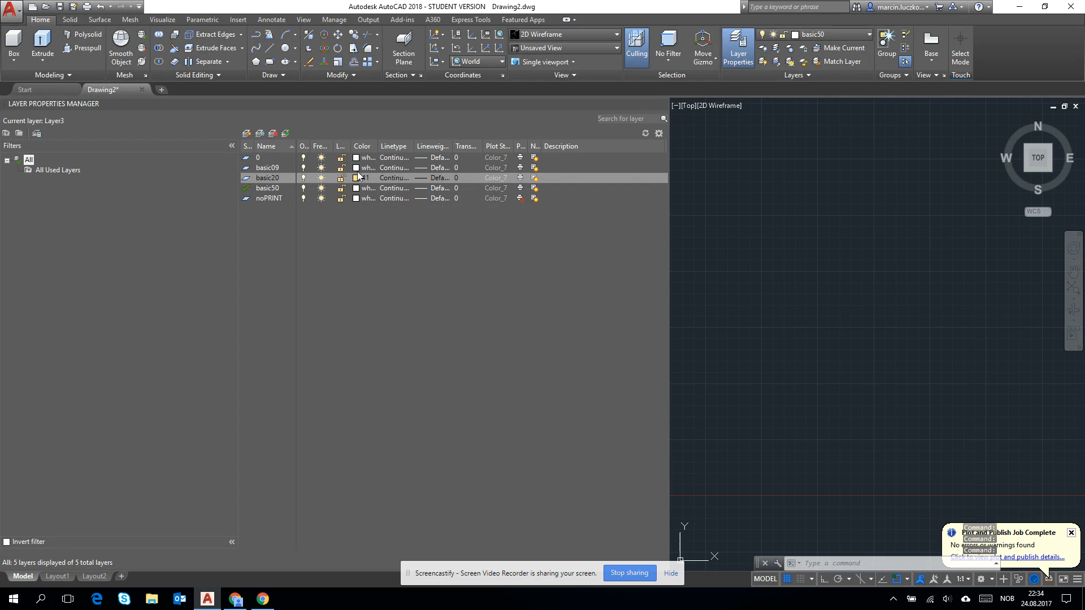
click(355, 177)
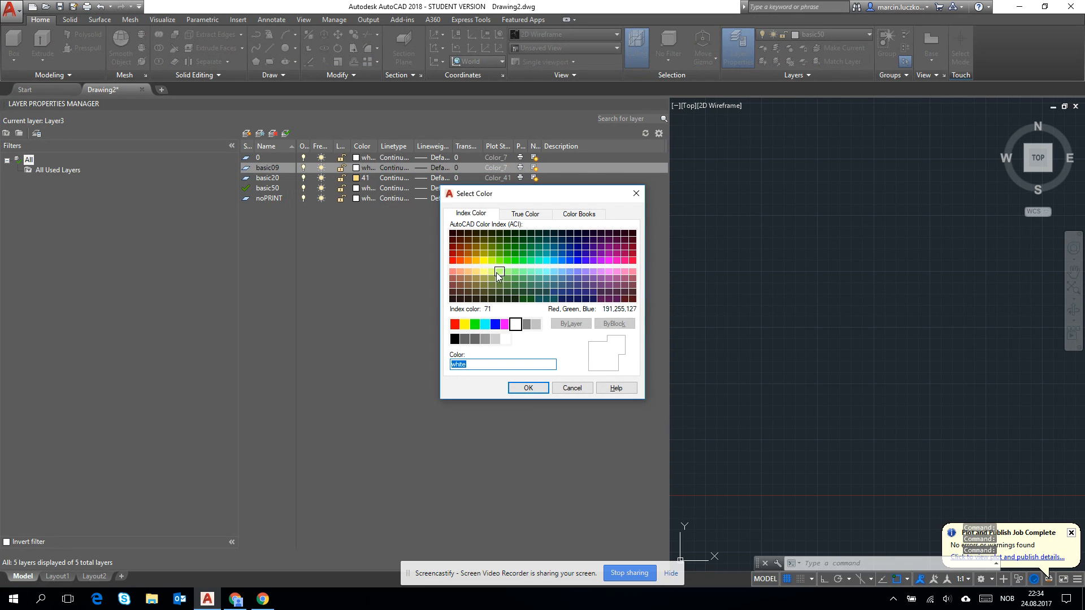
click(491, 270)
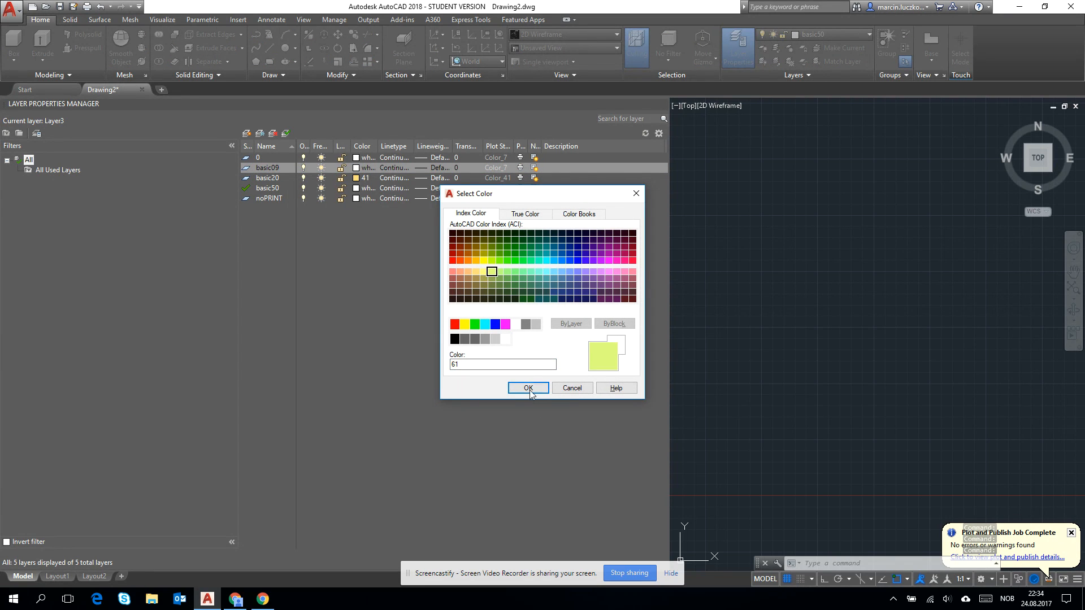
click(528, 388)
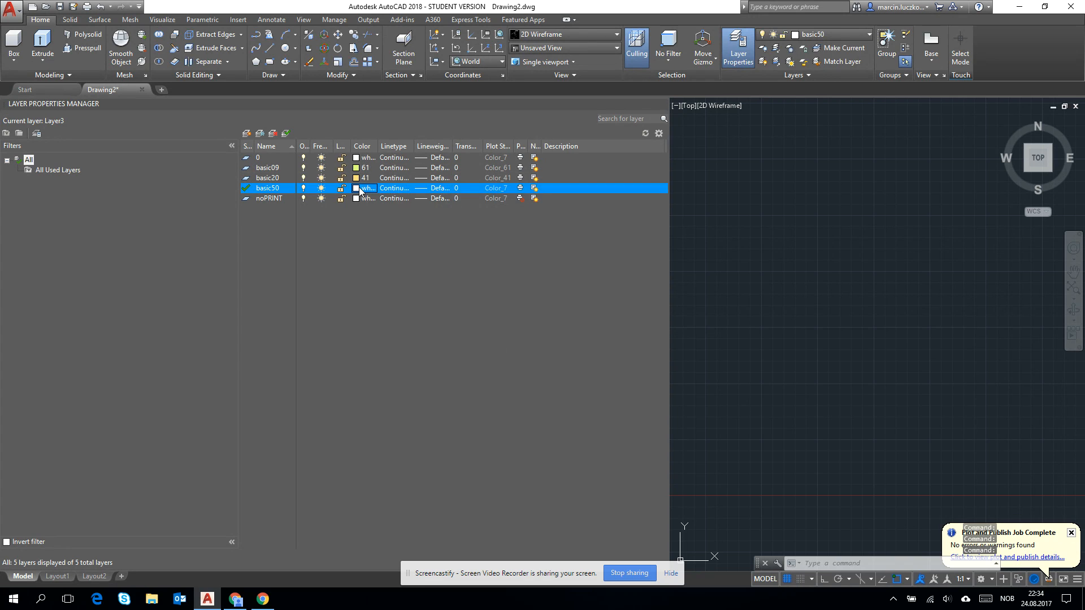
click(361, 189)
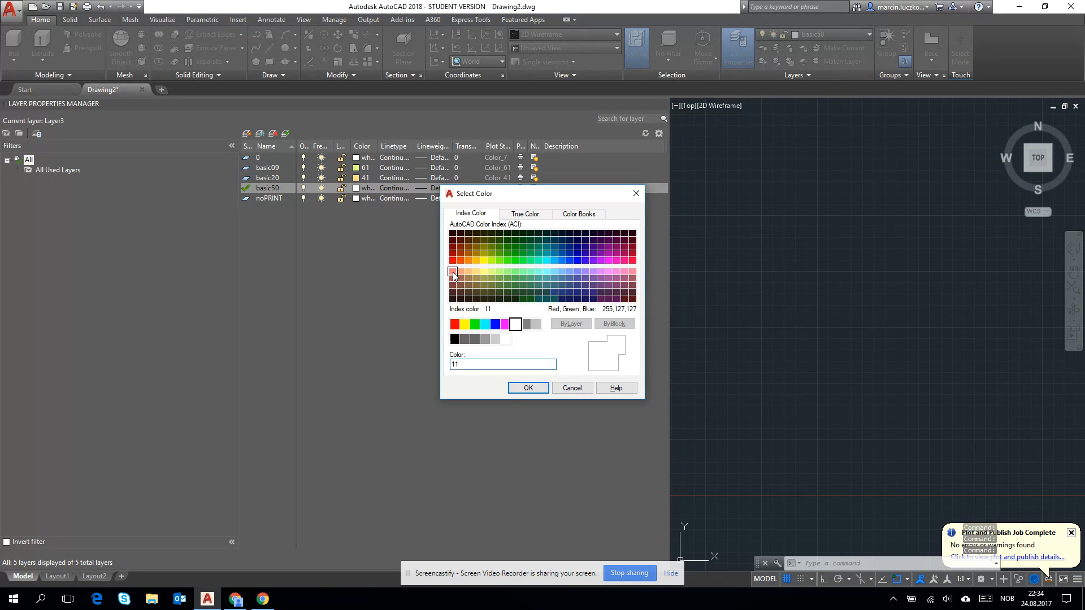
click(527, 388)
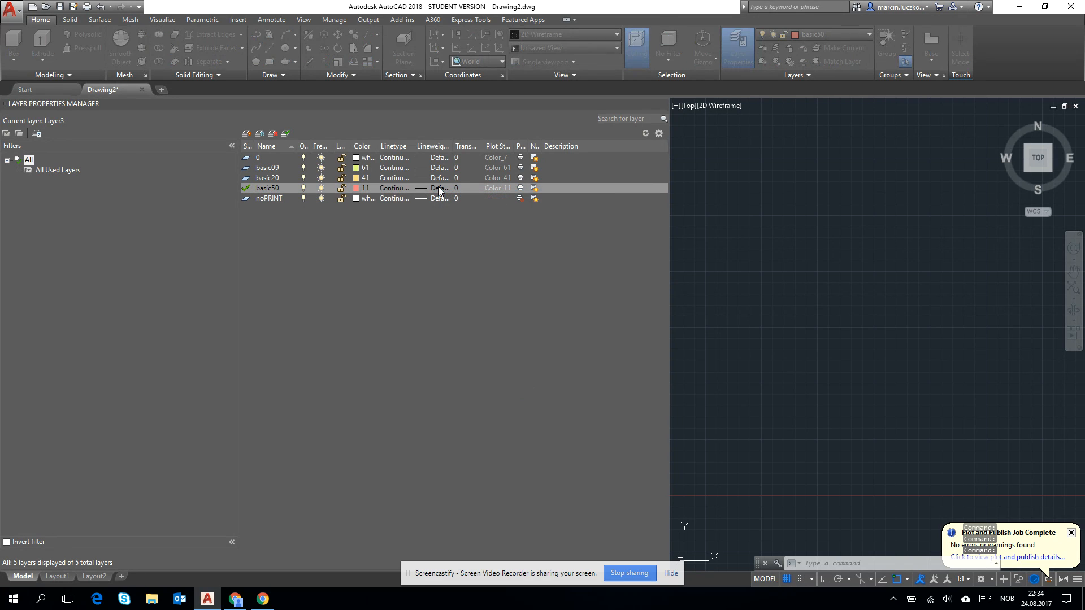
Give basic50 a 0.50 mm lineweight, basic20 0.20 mm and basic09 0.09 mm.
click(432, 188)
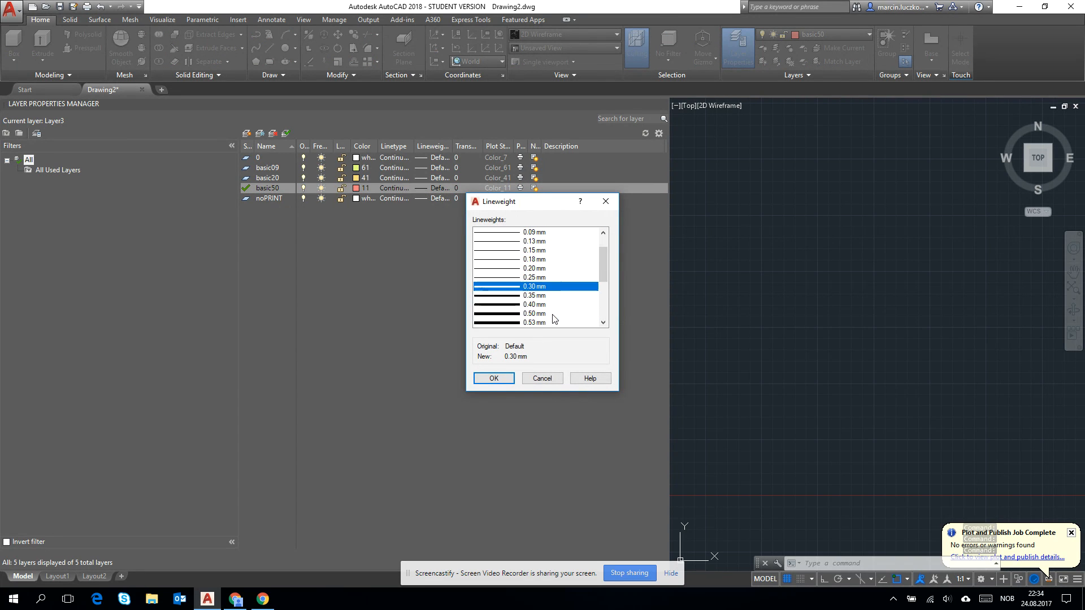
click(535, 313)
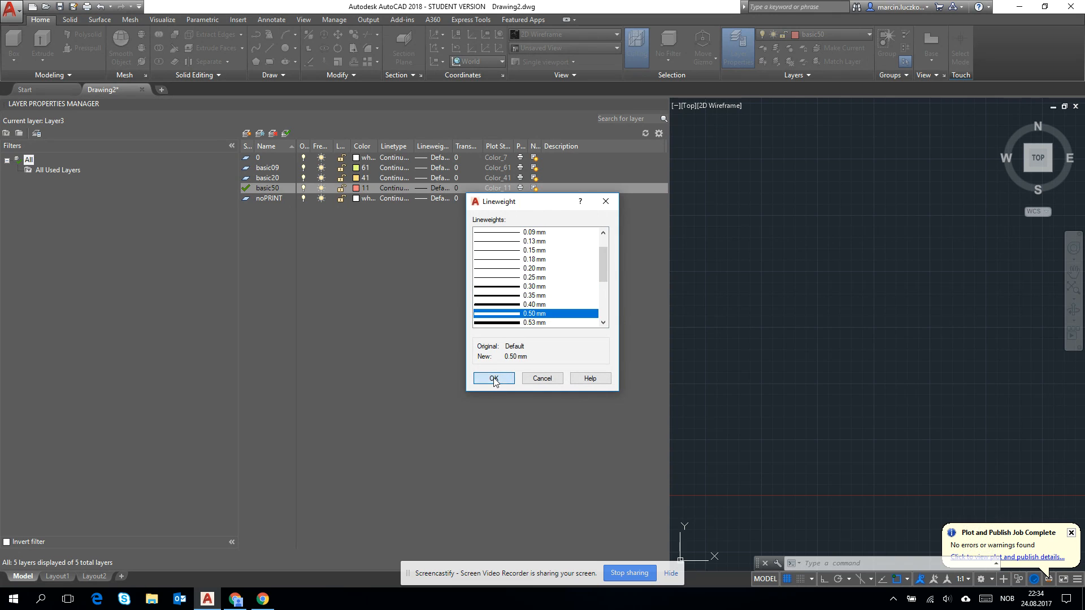
click(492, 378)
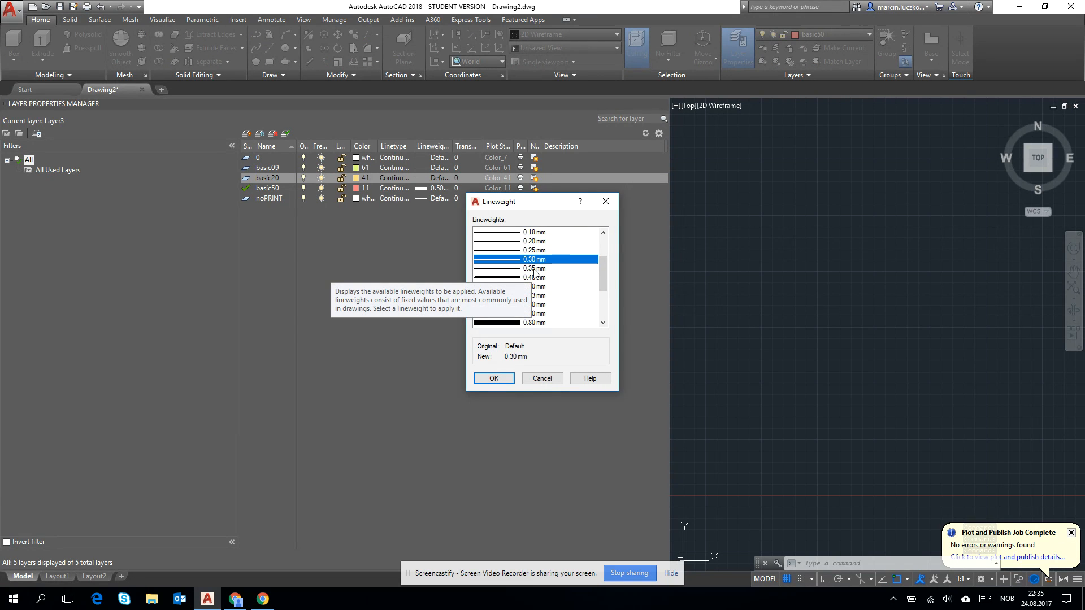
click(535, 241)
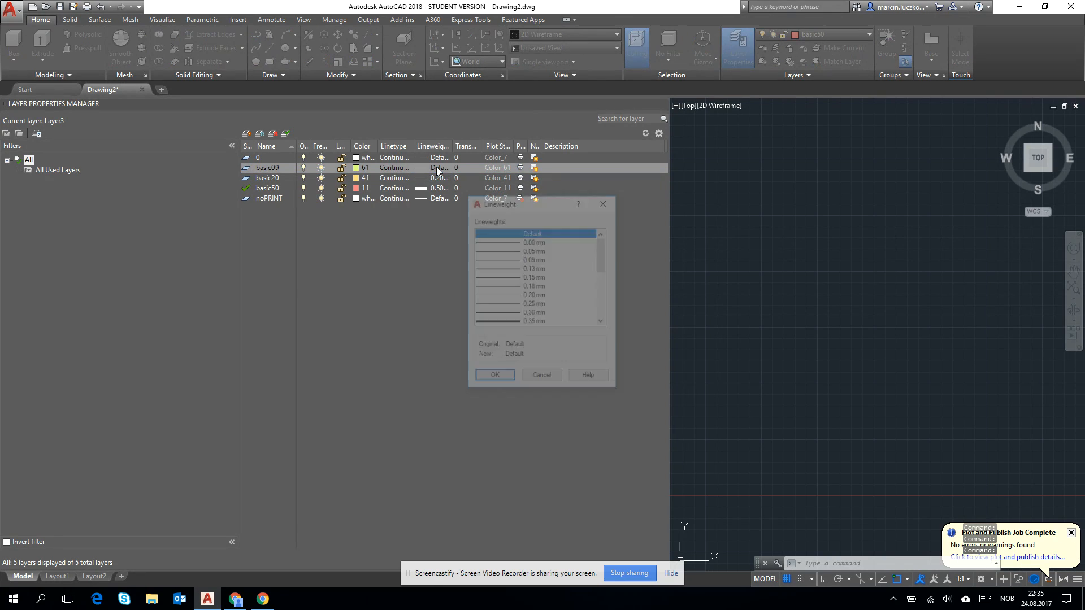
click(535, 260)
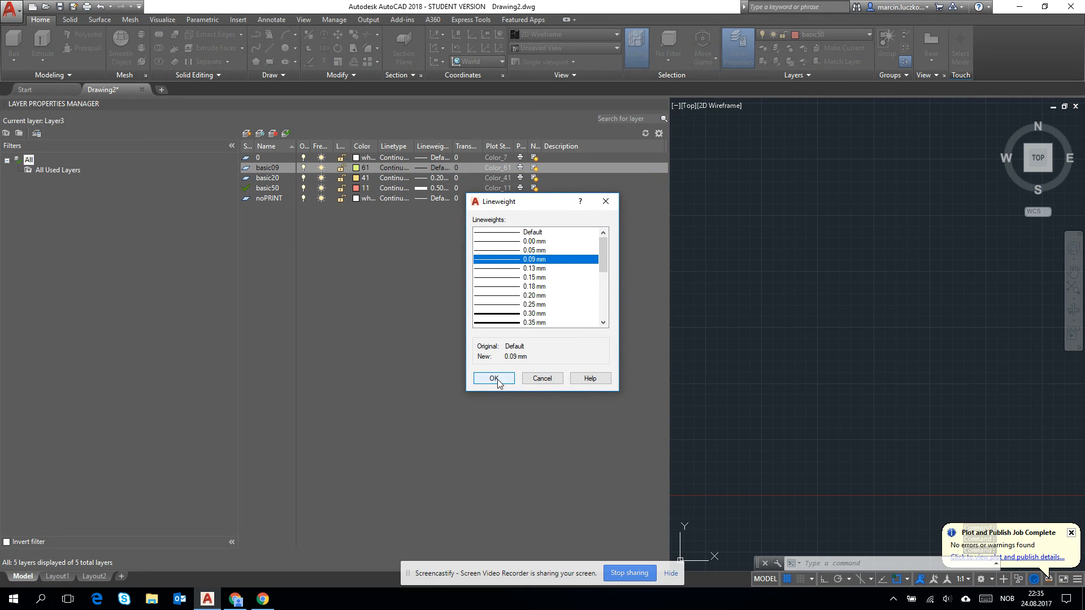
click(493, 378)
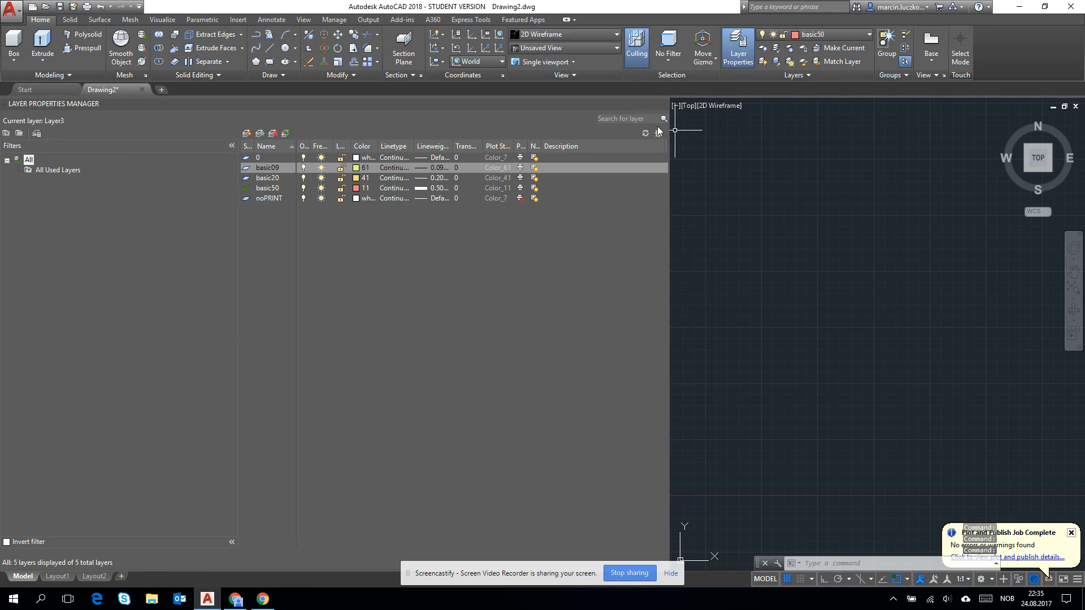
mouse_move(393, 177)
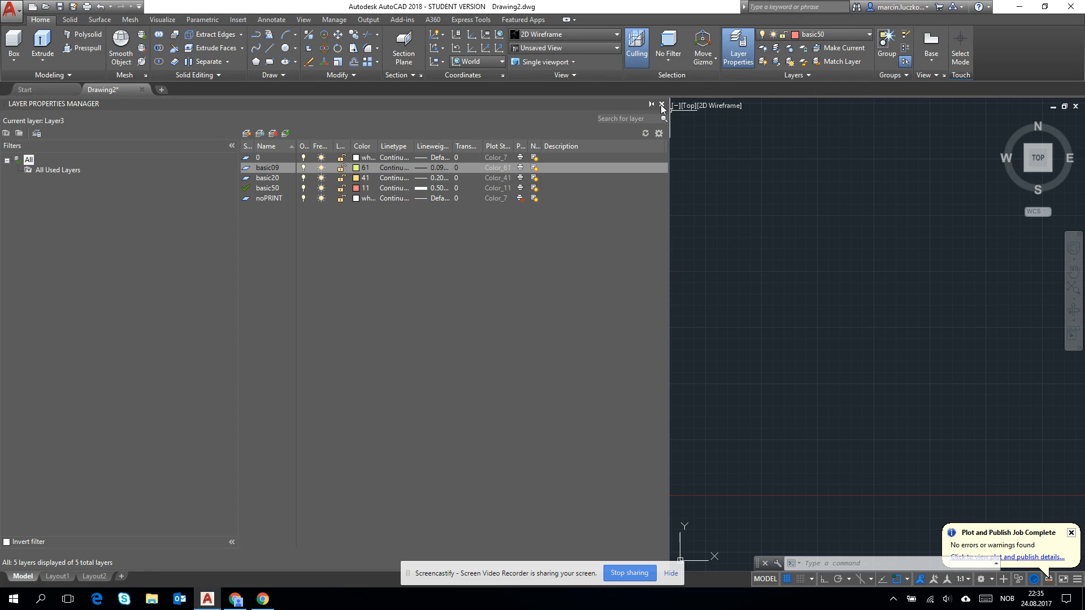
Close the layer manager, make basic09 current and draw two roughly horizontal lines.
click(662, 104)
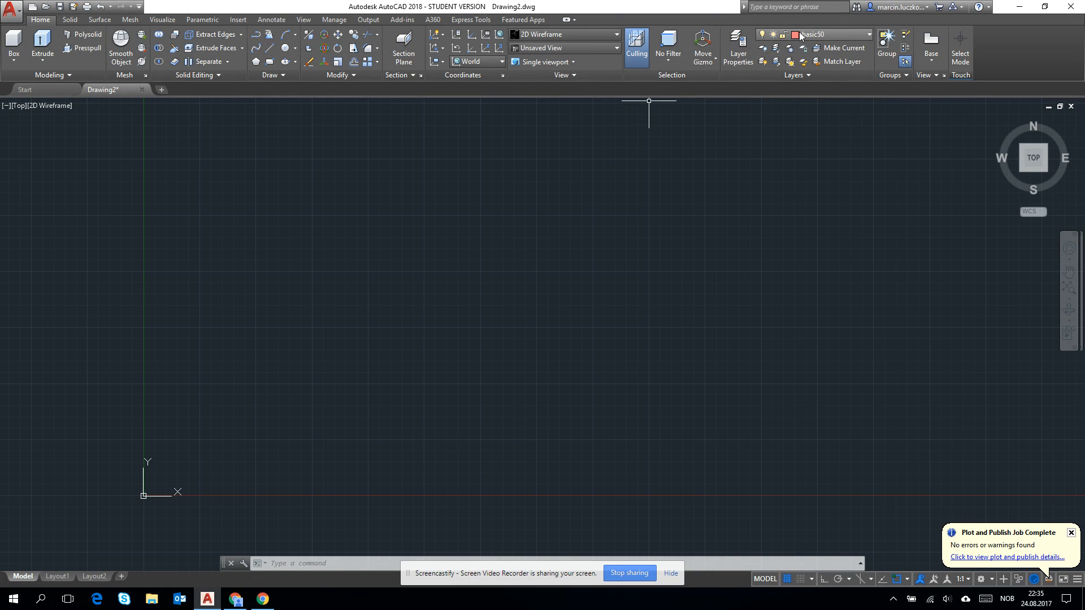
click(869, 35)
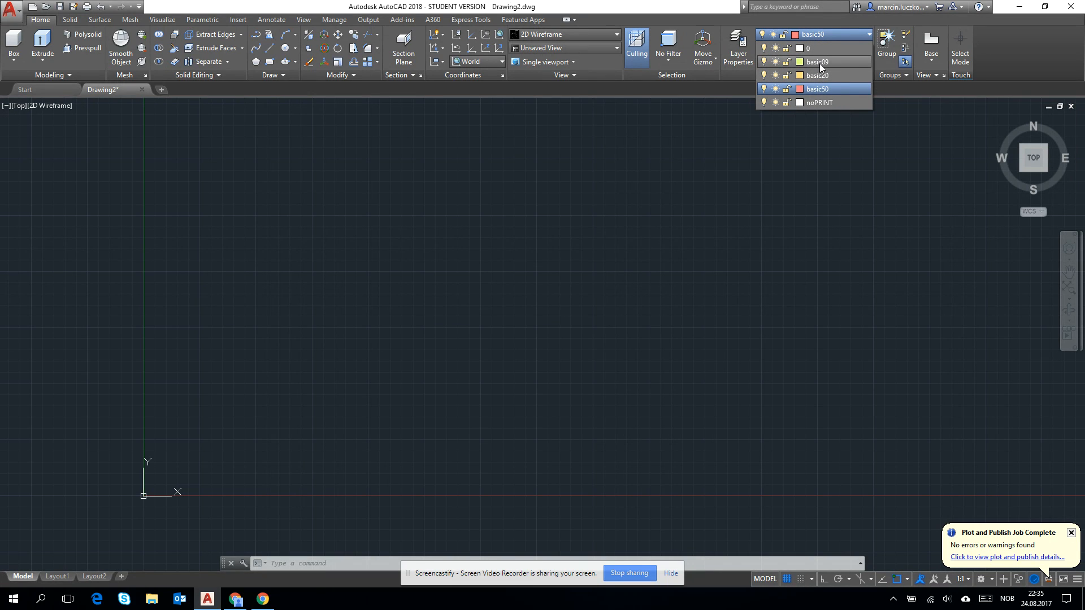
click(816, 61)
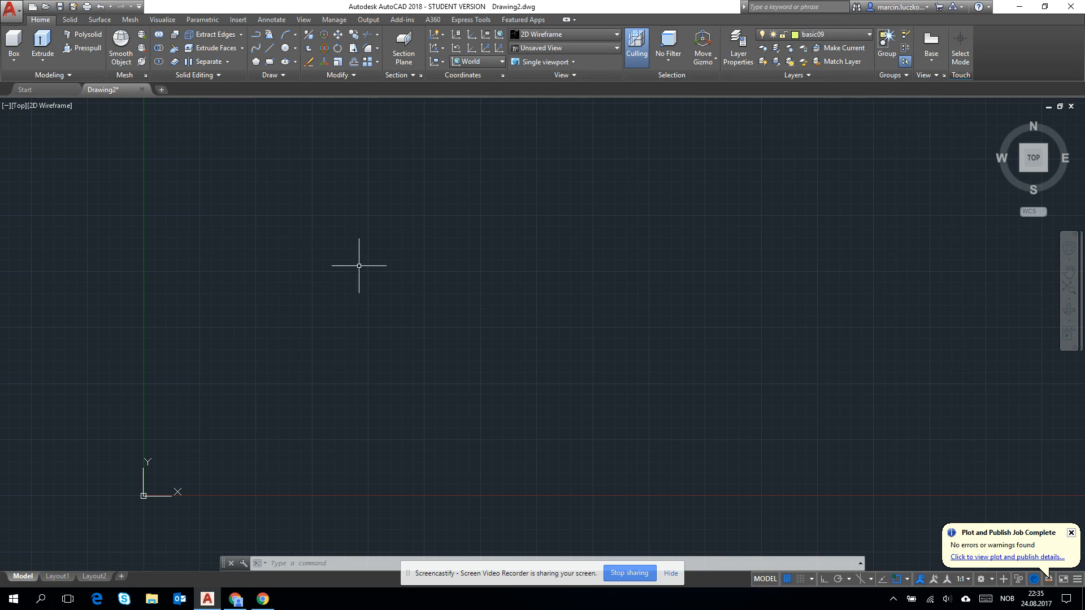
mouse_move(348, 283)
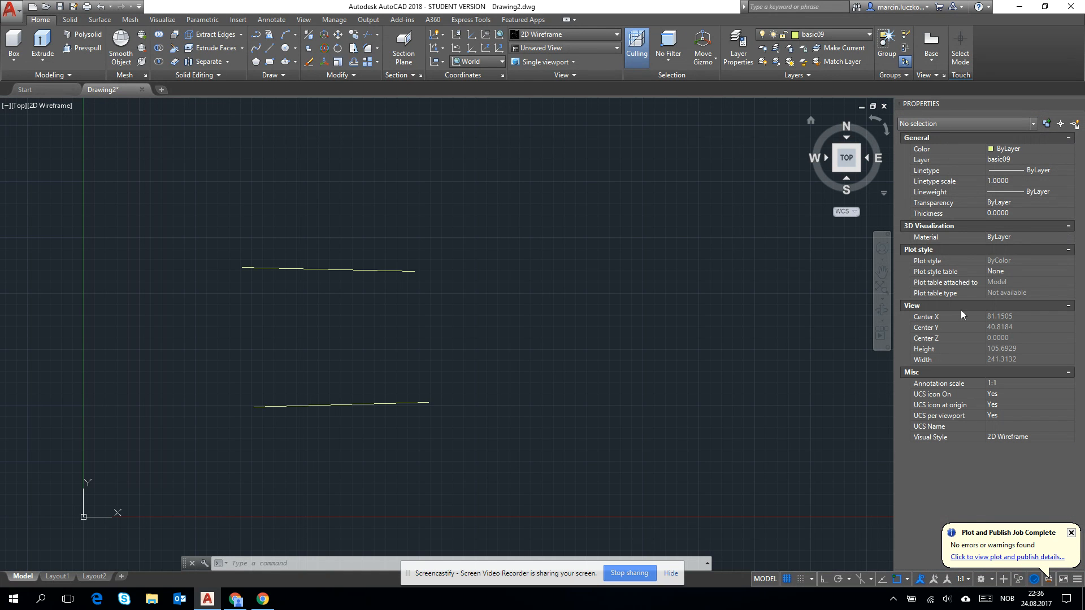
click(329, 269)
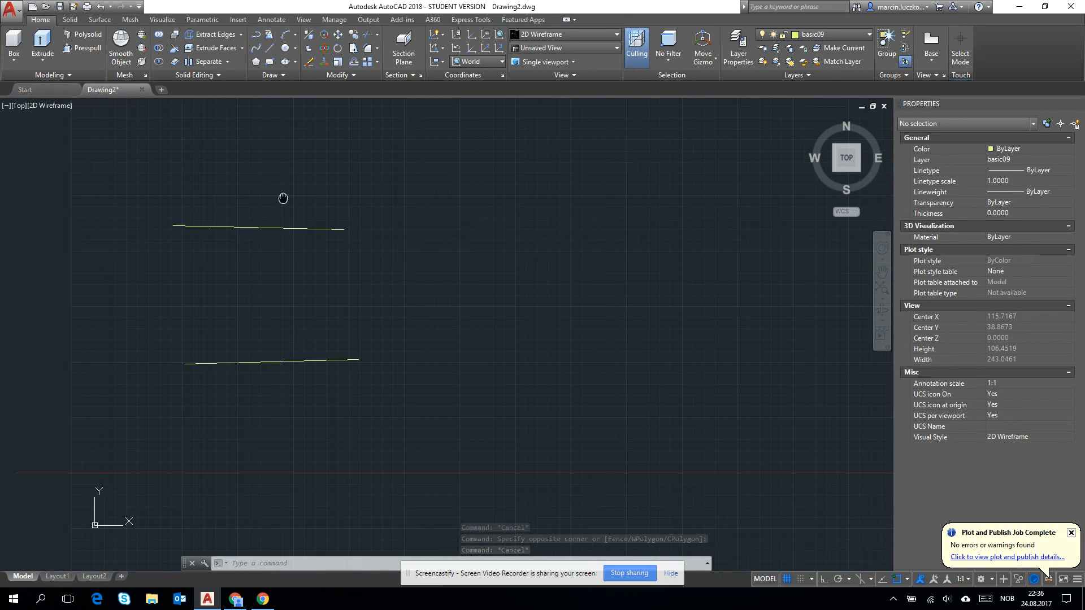
Draw one zigzag from separate lines and another as a single polyline, comparing their grips.
drag(283, 199, 415, 303)
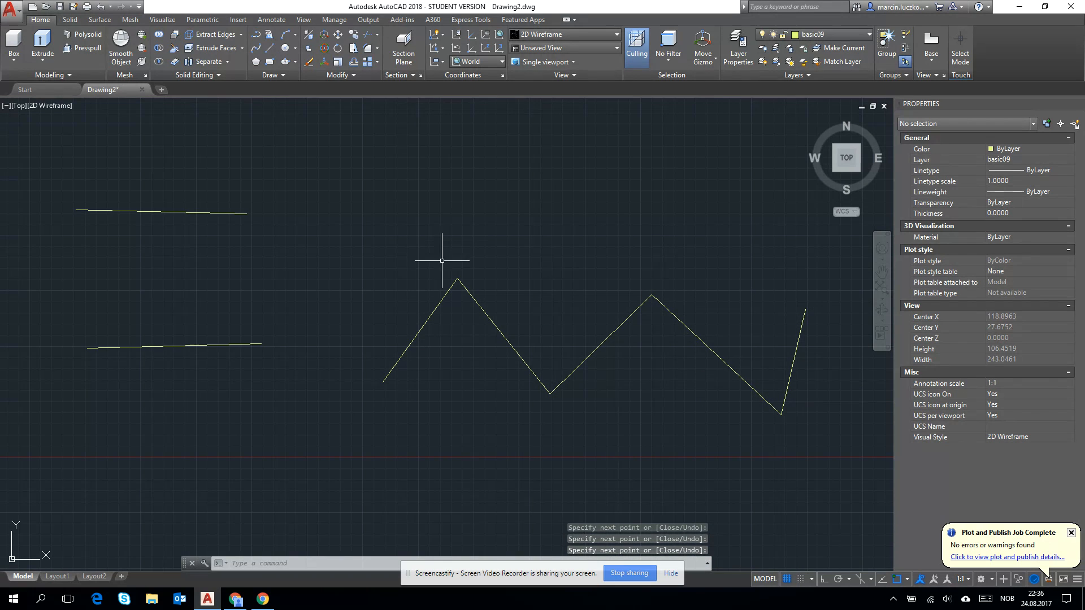
mouse_move(565, 338)
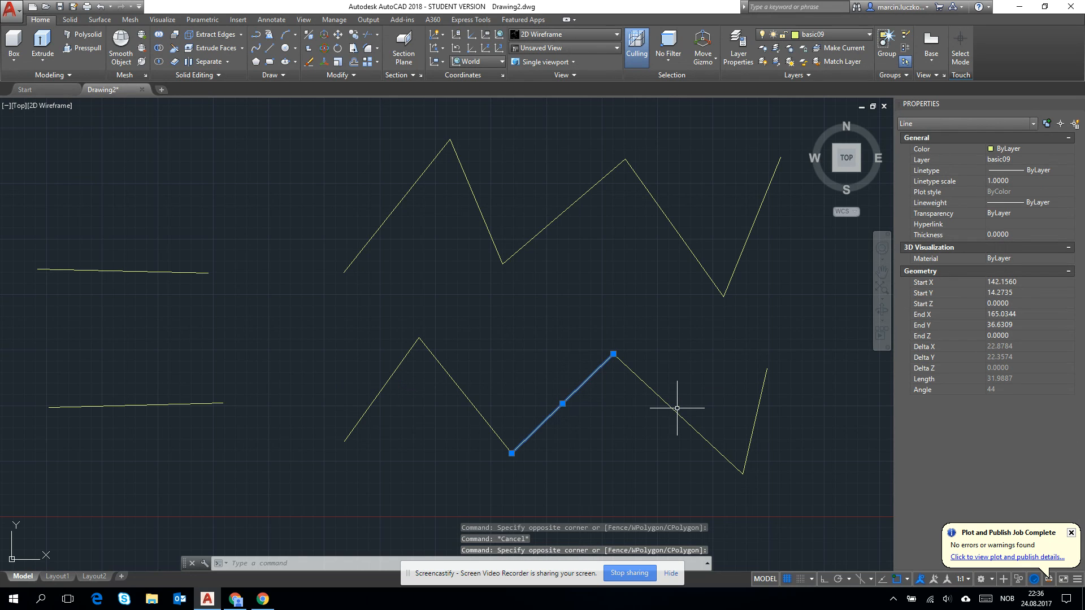
mouse_move(464, 442)
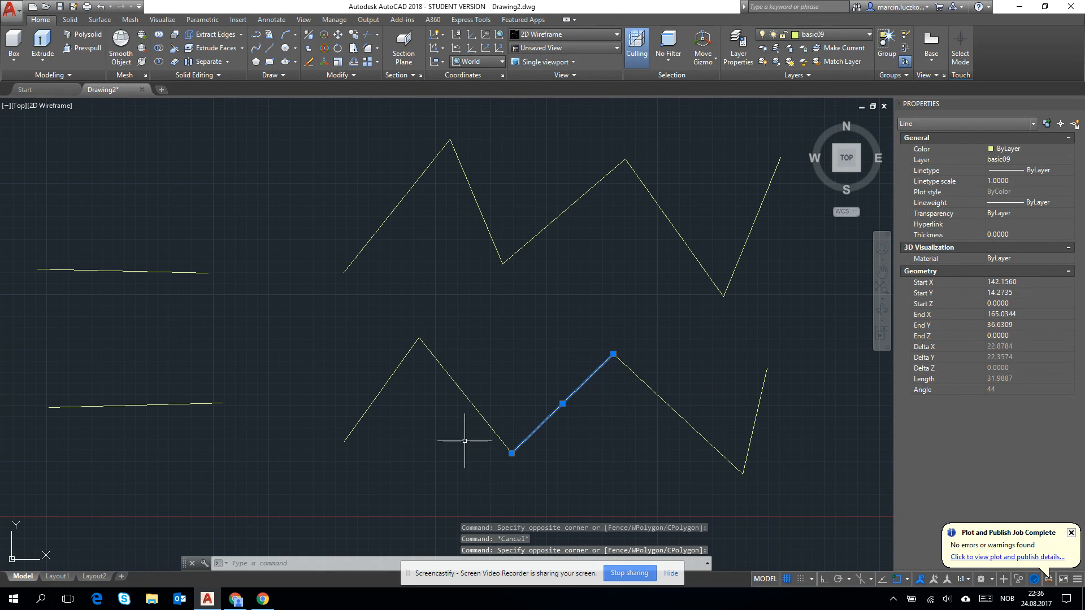
mouse_move(573, 399)
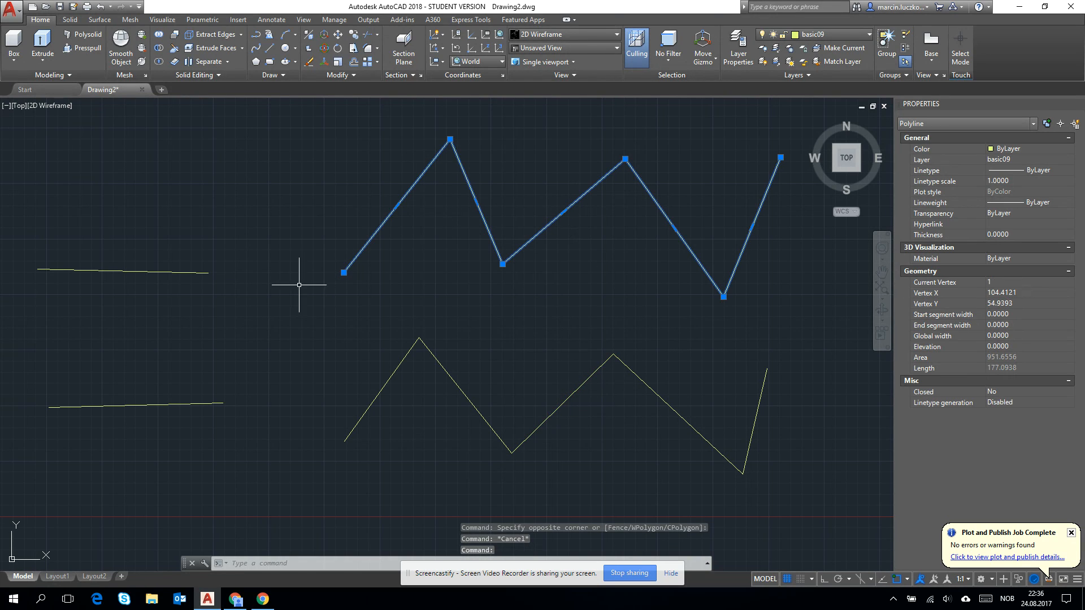
mouse_move(766, 172)
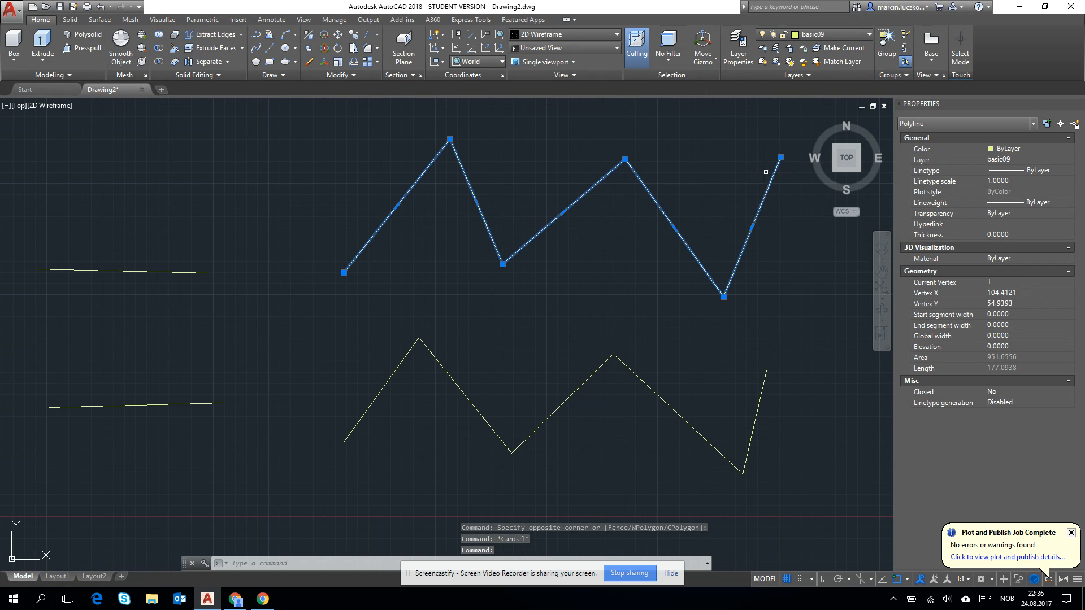
mouse_move(515, 270)
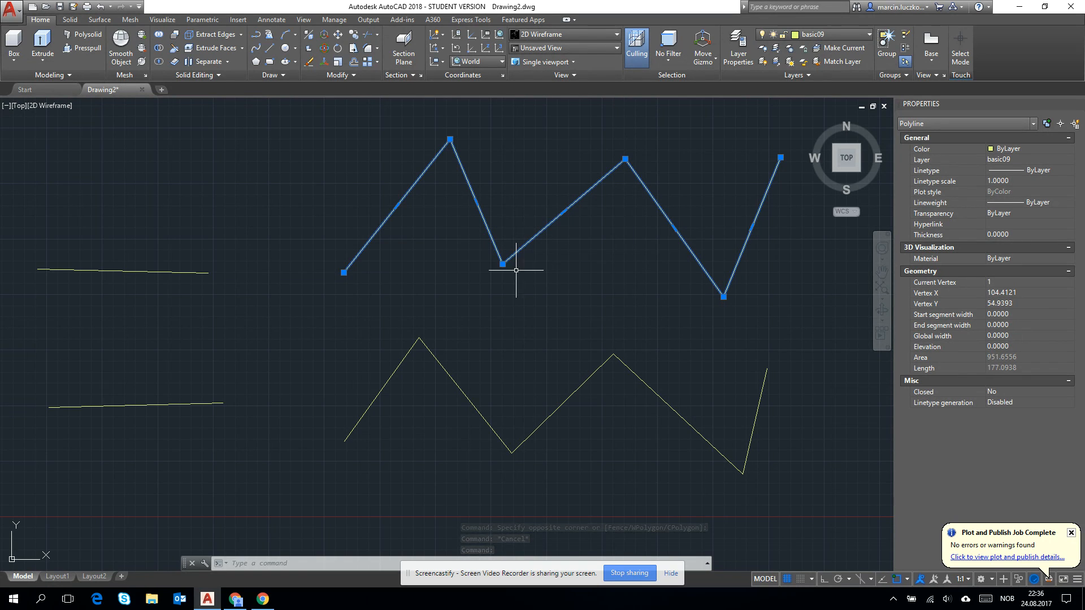
mouse_move(558, 213)
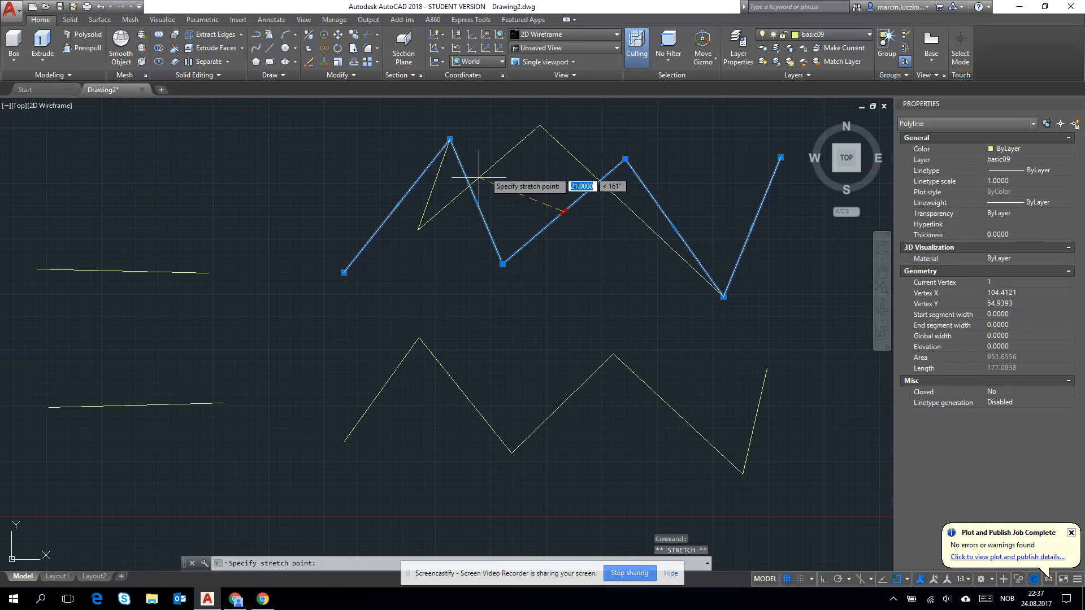
key(Escape)
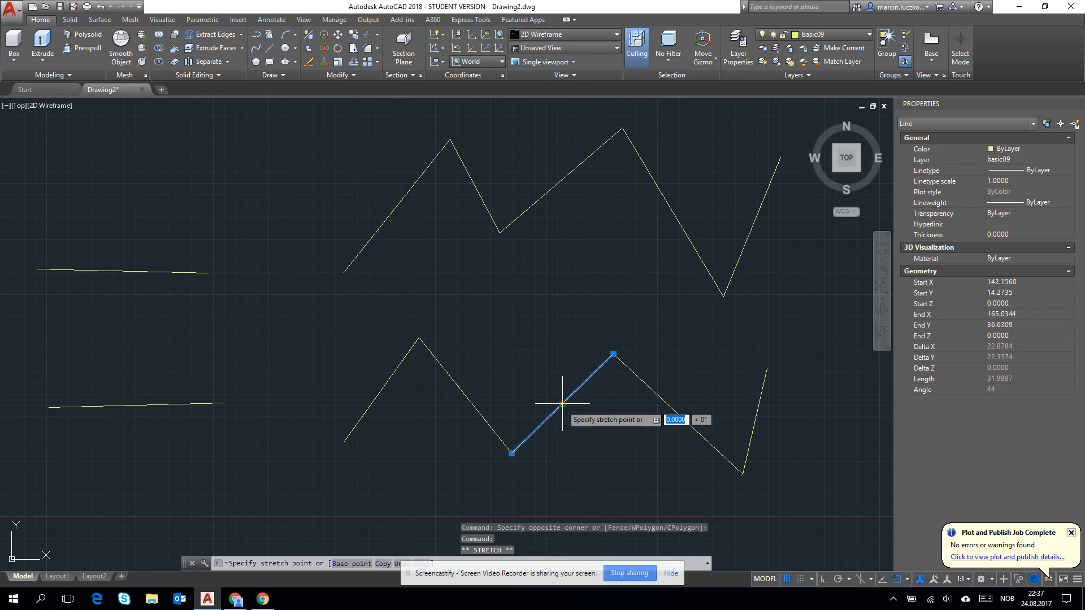
click(562, 403)
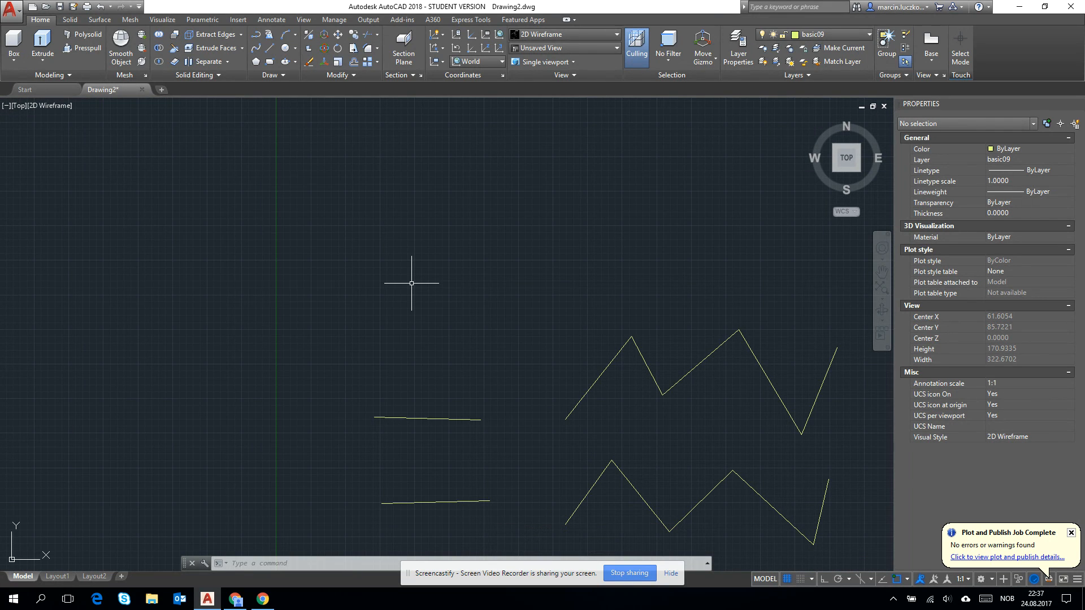
Draw a closed trapezoid with PL above the zigzags, closing it with C.
text(PL)
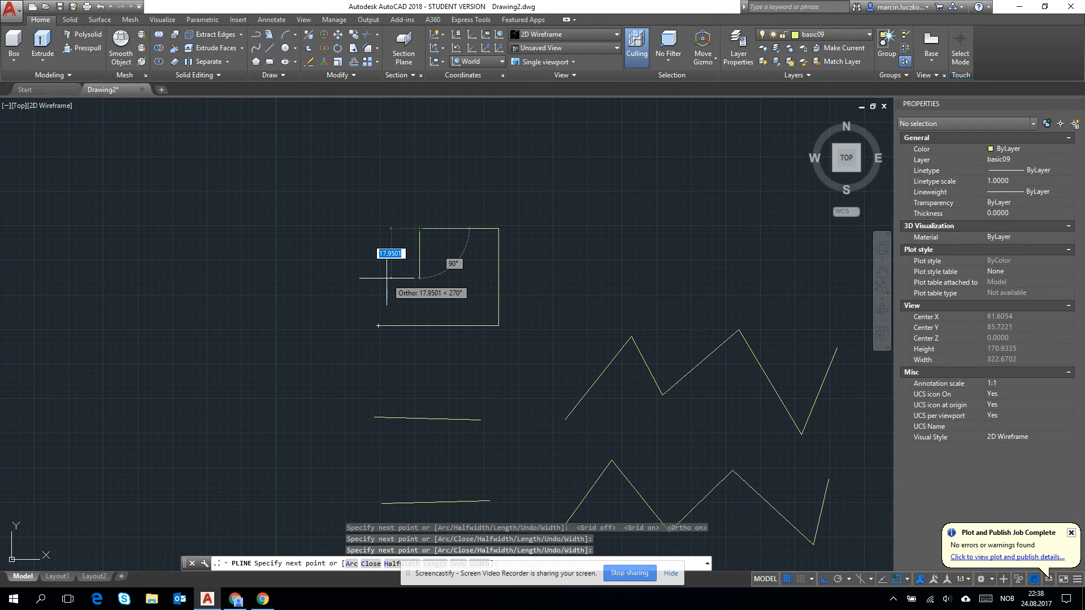
text(c)
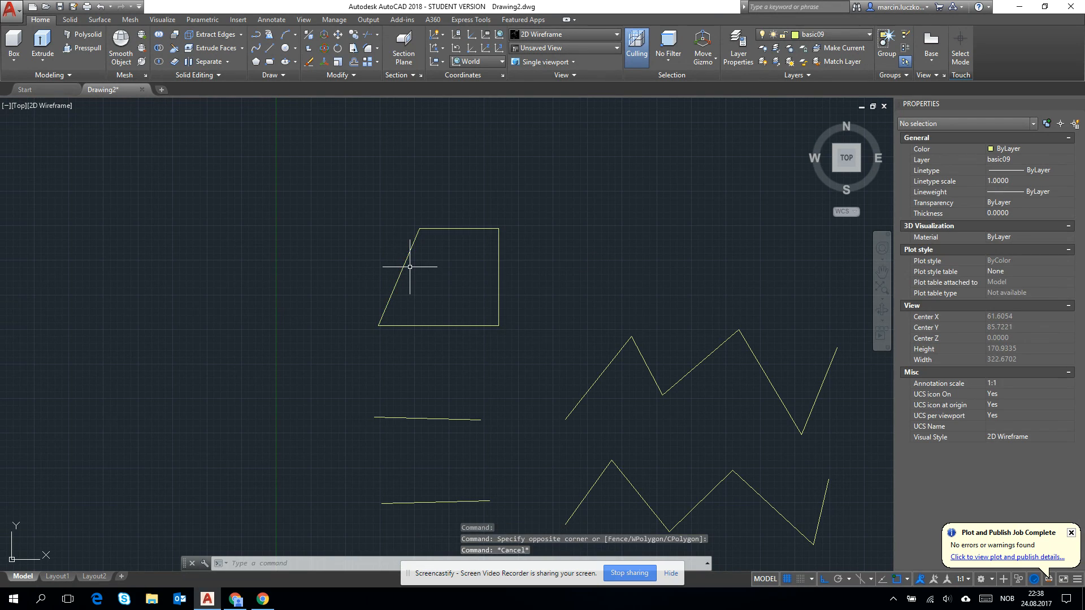
mouse_move(416, 316)
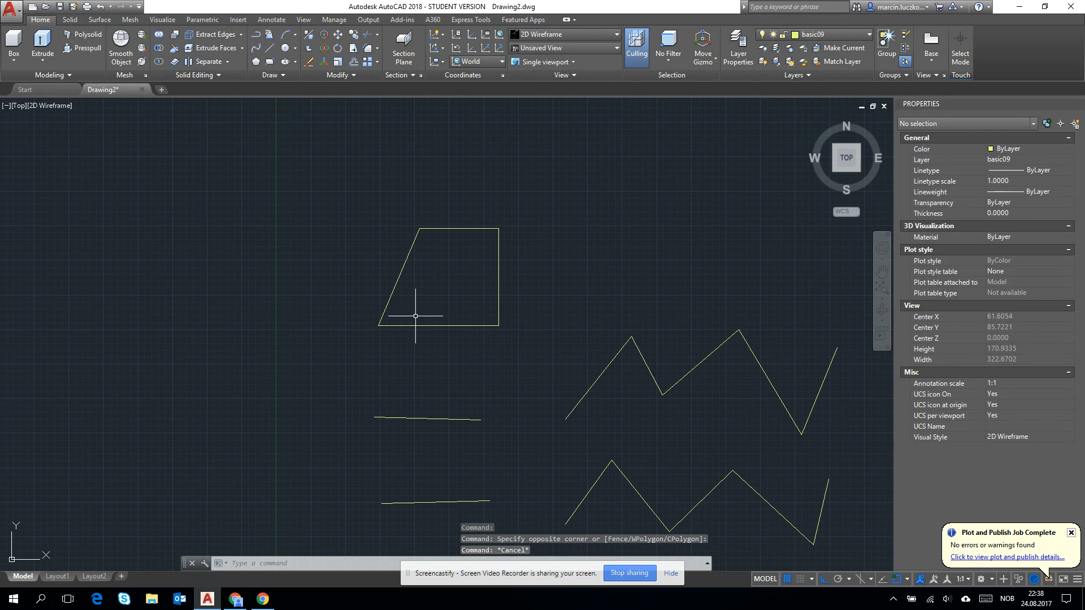
click(436, 277)
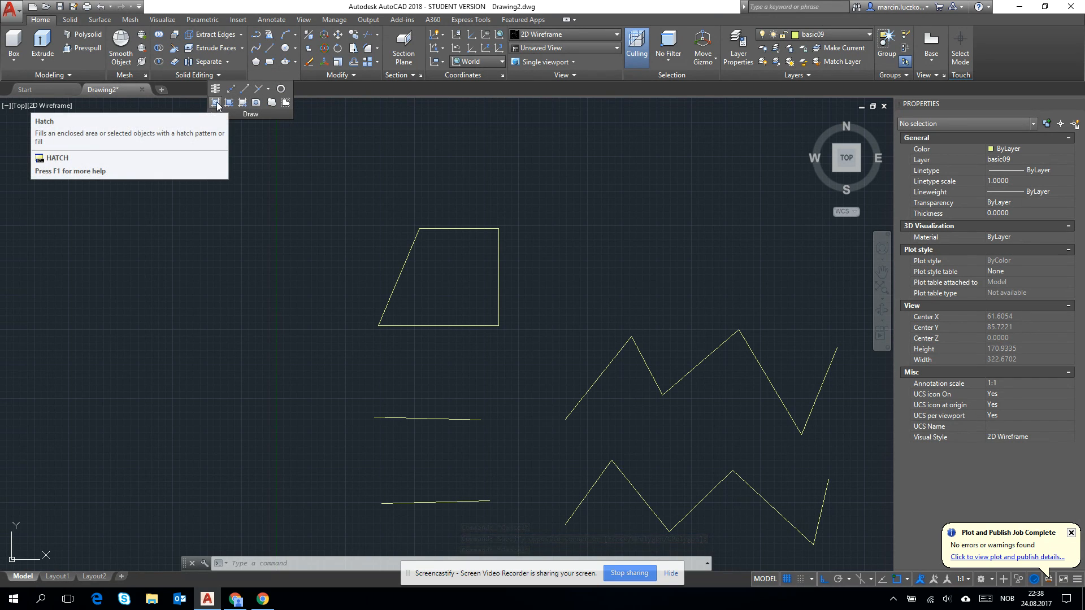
Hatch the polyline trapezoid with the ANSI31 pattern at scale 10.
click(216, 103)
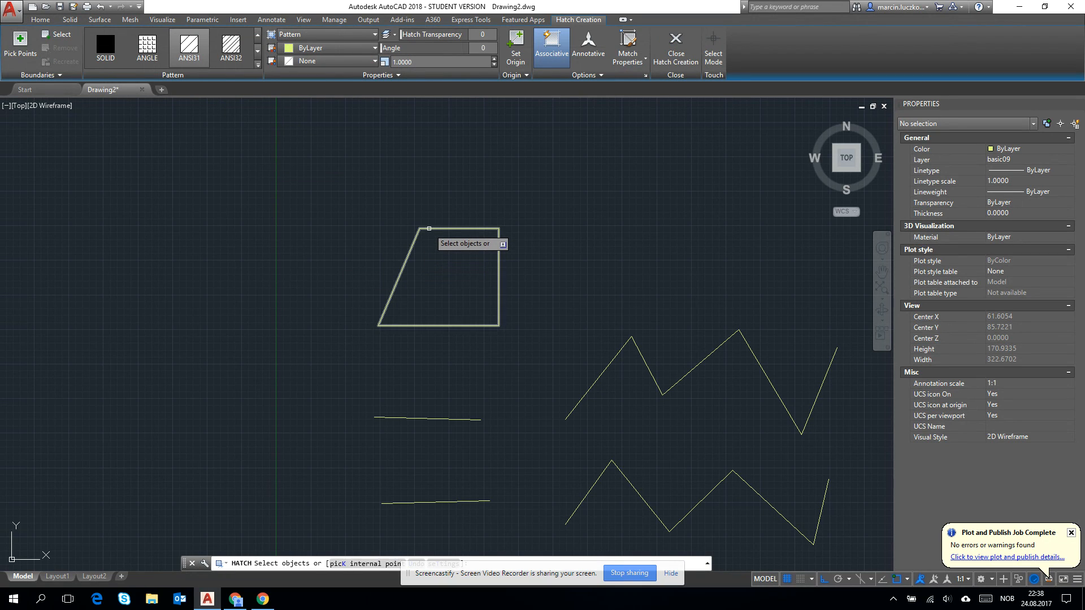
click(436, 284)
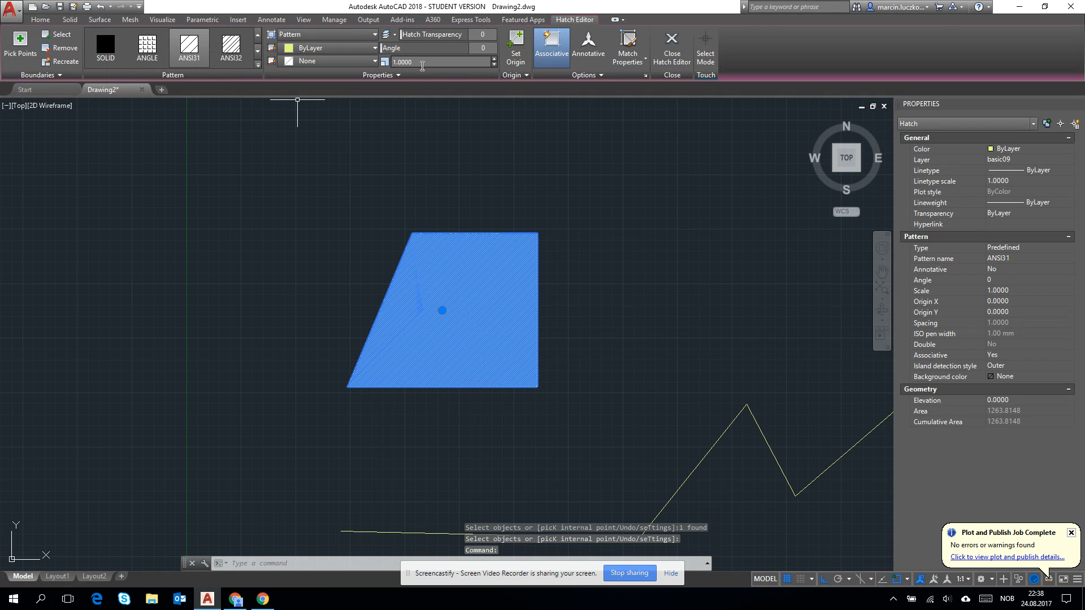
text(10)
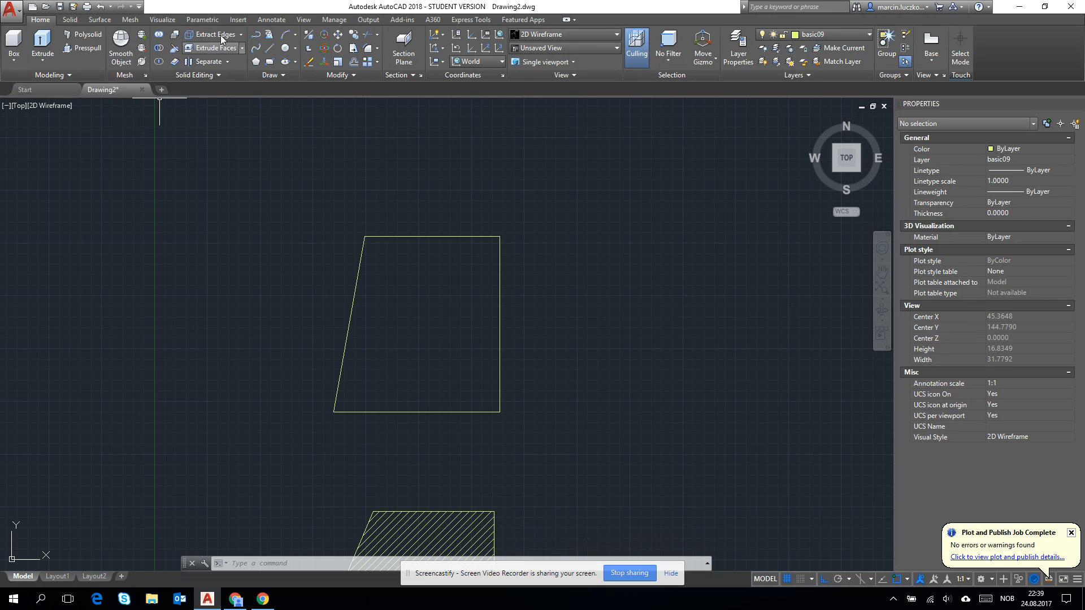
mouse_move(211, 35)
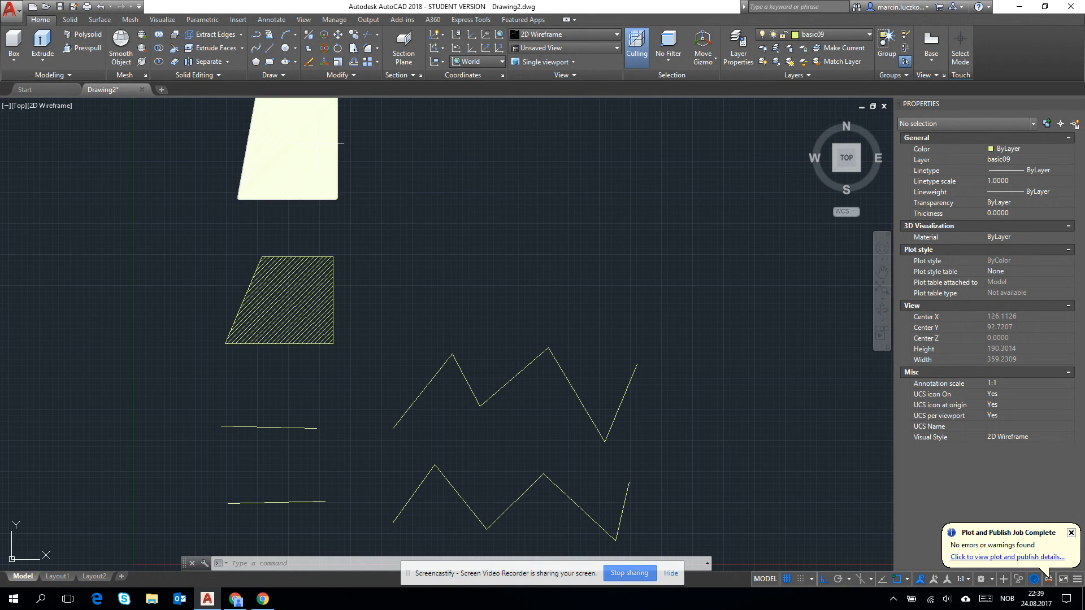
Select the dense hatch in the line-built trapezoid to edit its scale.
click(287, 149)
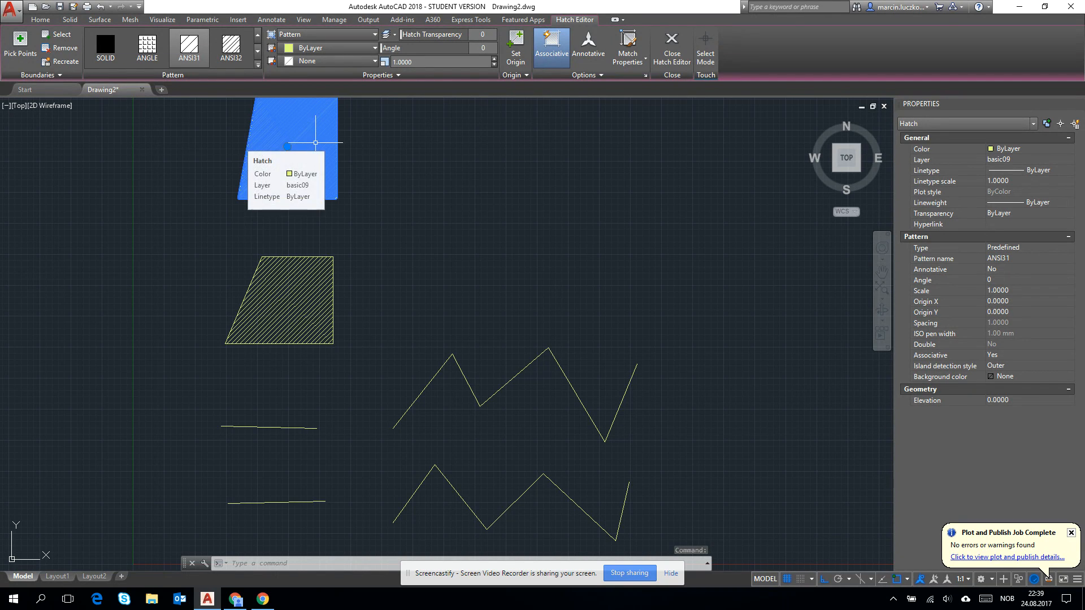
mouse_move(396, 238)
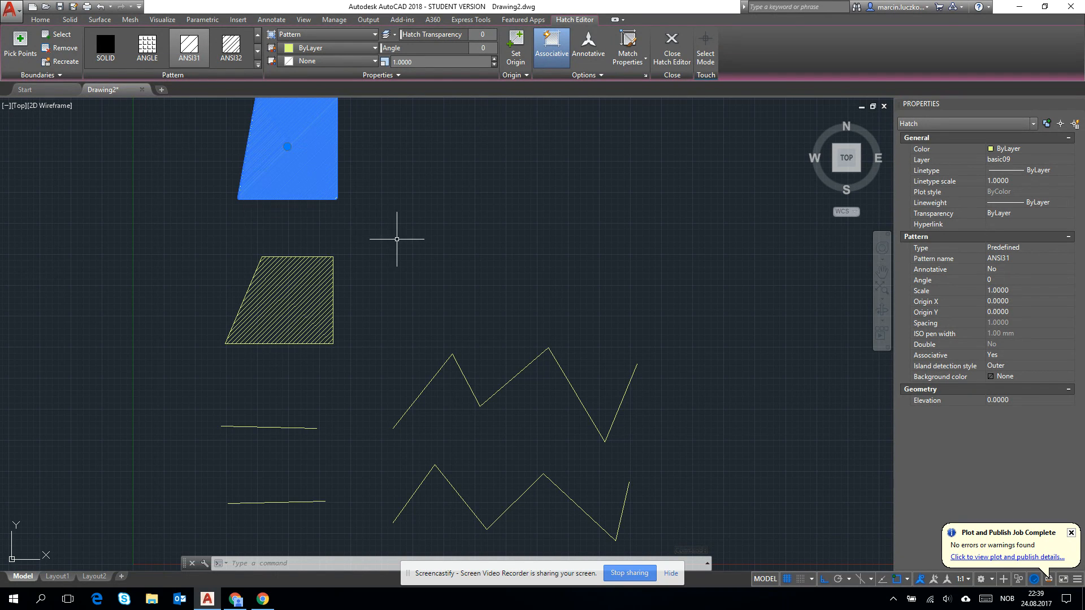
mouse_move(468, 302)
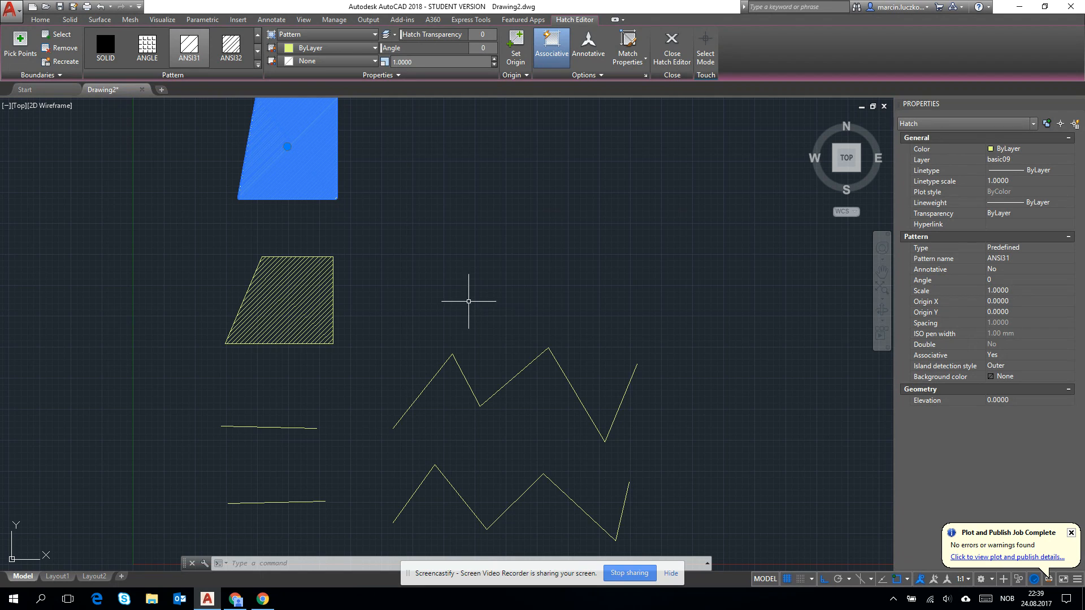
mouse_move(472, 278)
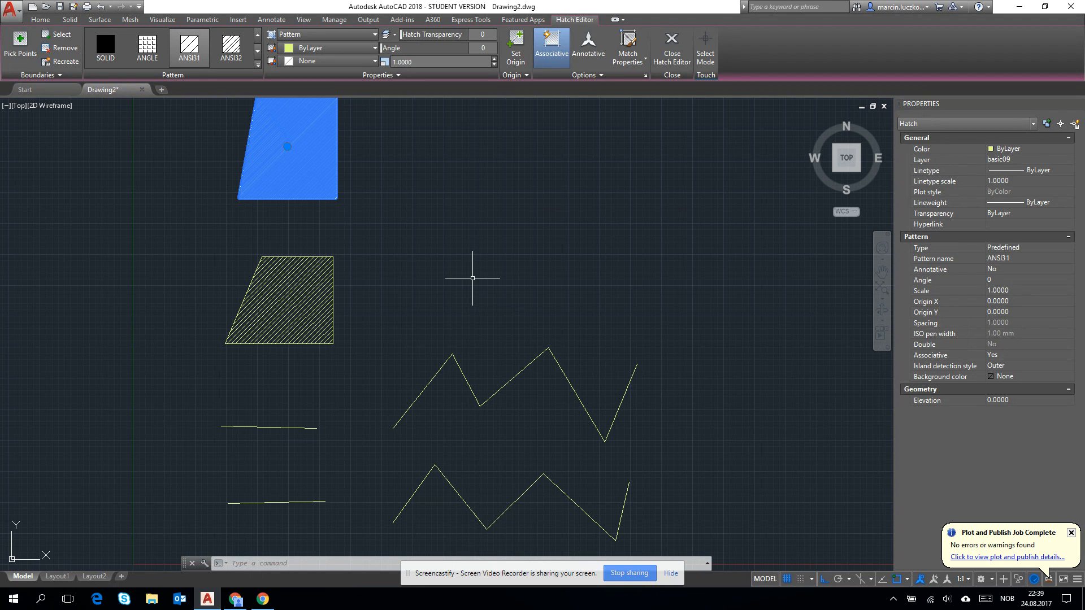
mouse_move(500, 307)
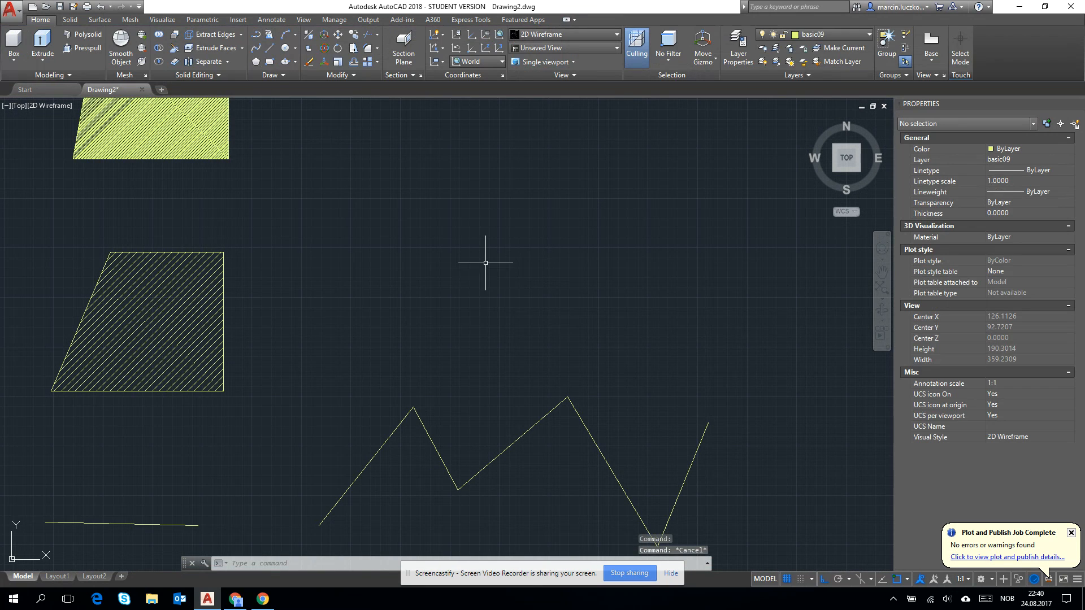
Start a POLYGON with 4 sides.
text(POLYLINE)
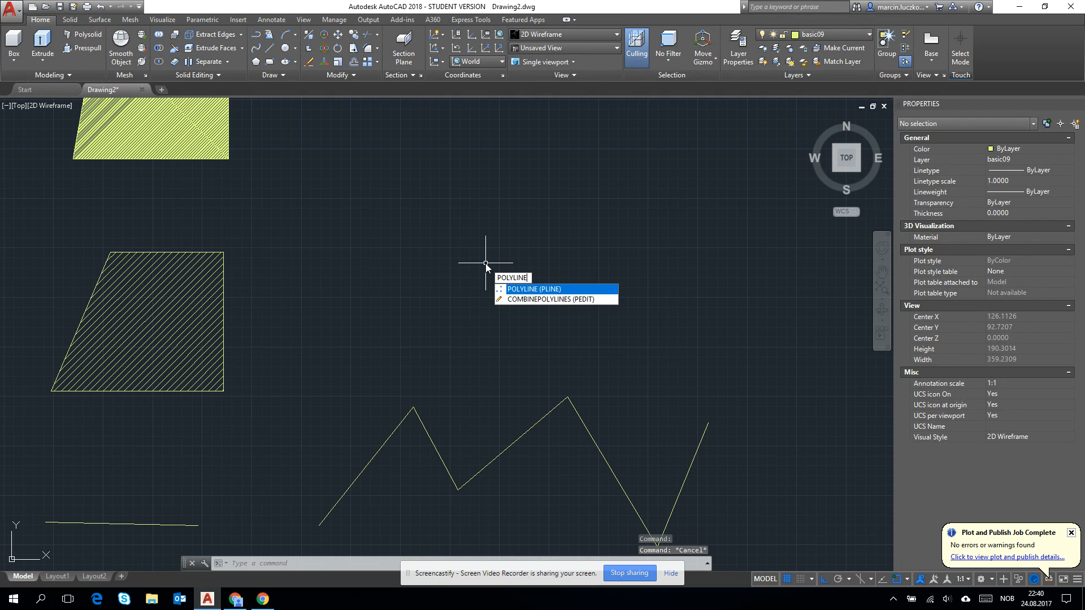
text(3)
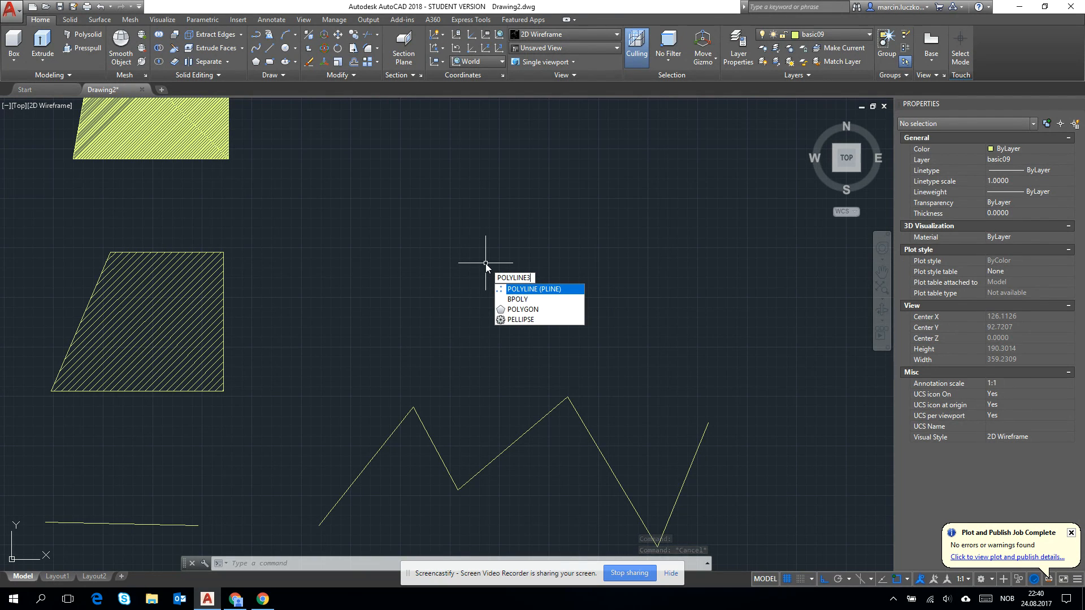
text(4)
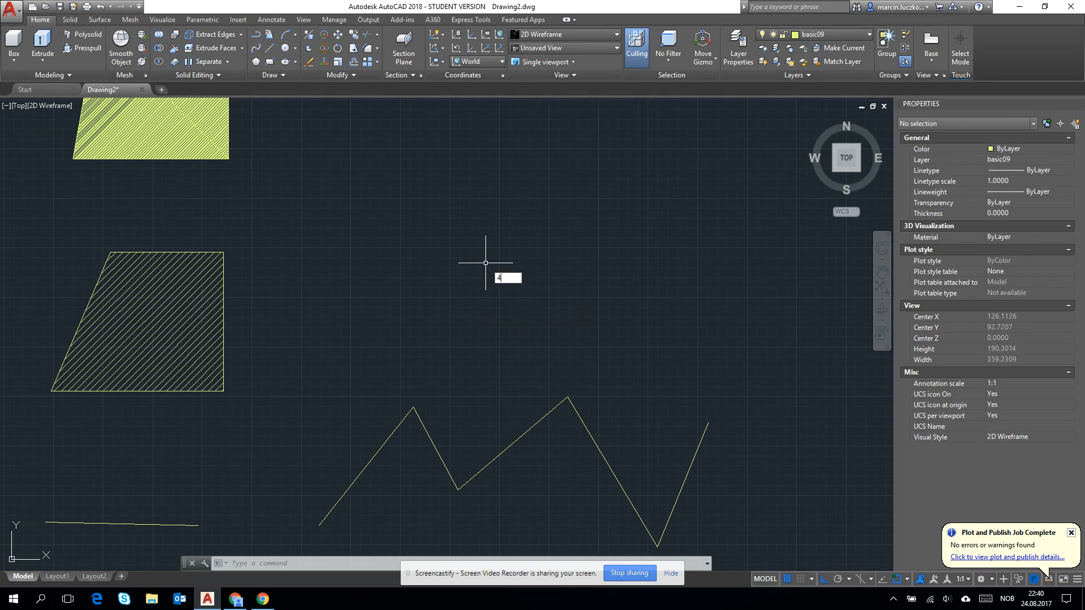